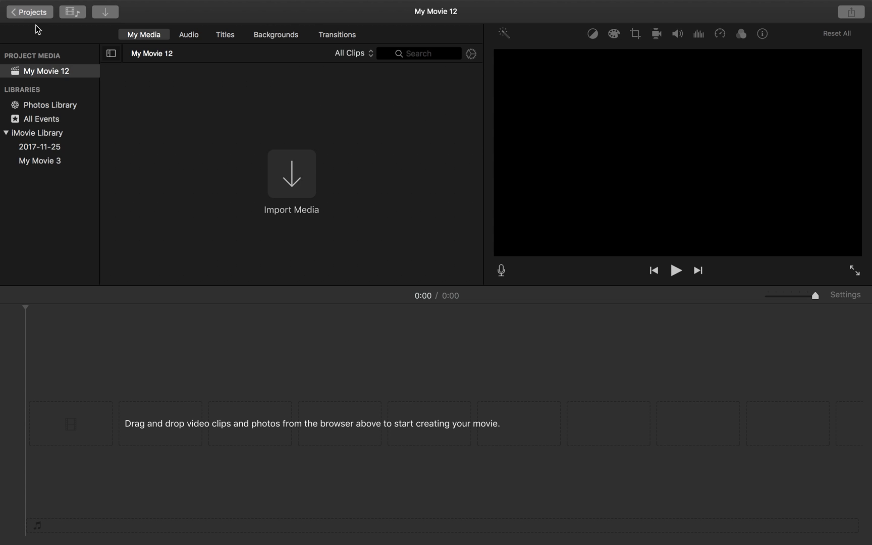
mouse_move(361, 266)
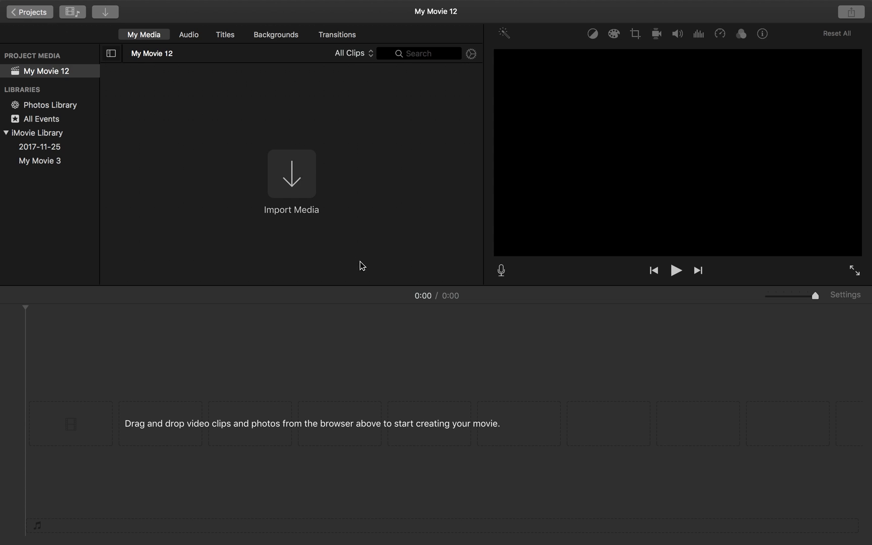
mouse_move(387, 278)
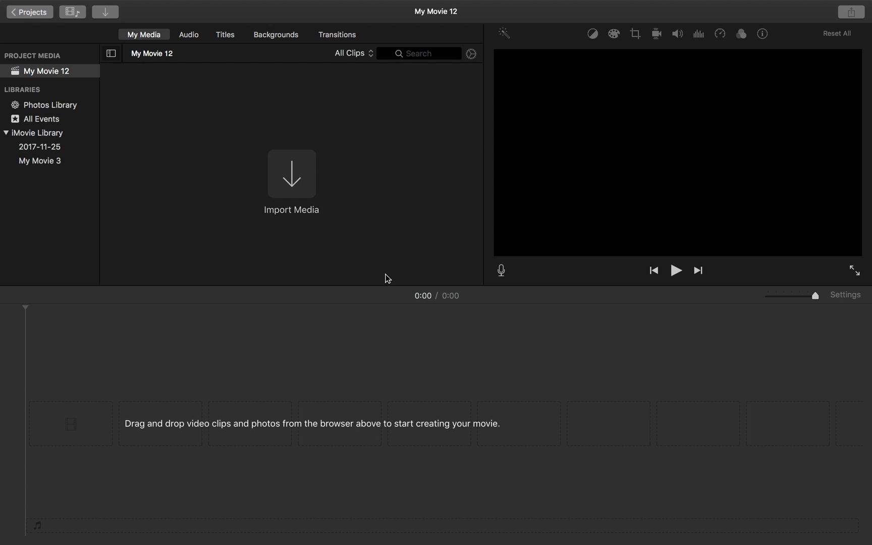
mouse_move(355, 165)
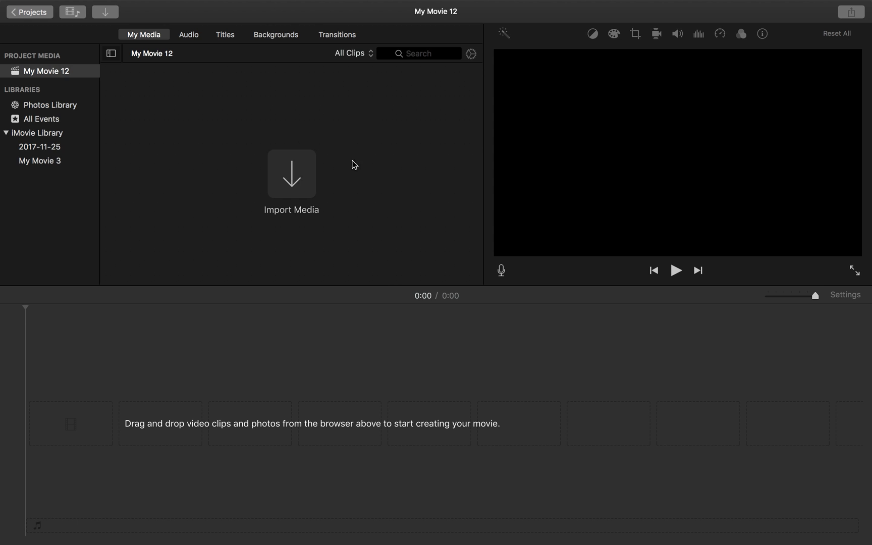
mouse_move(151, 37)
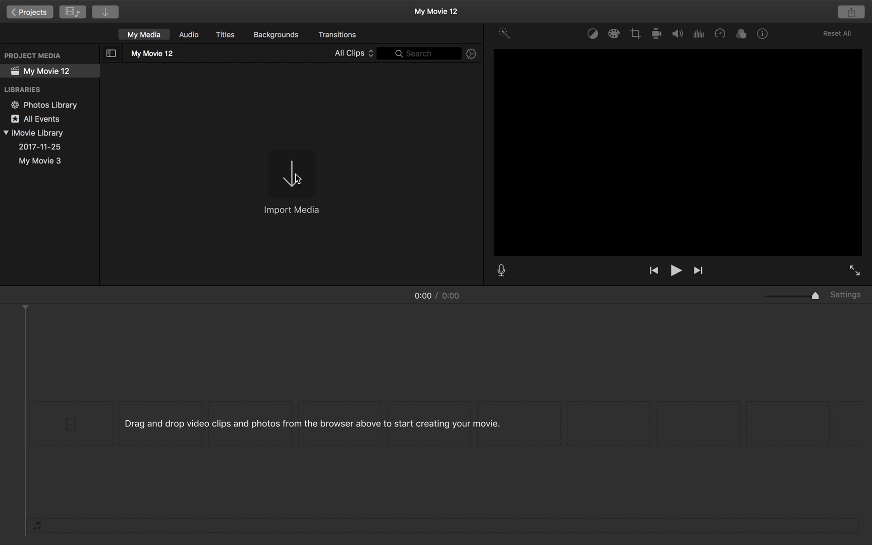
Open Import Media, browse Macintosh HD and Desktop, then select the FaceTime HD Camera feed.
click(290, 174)
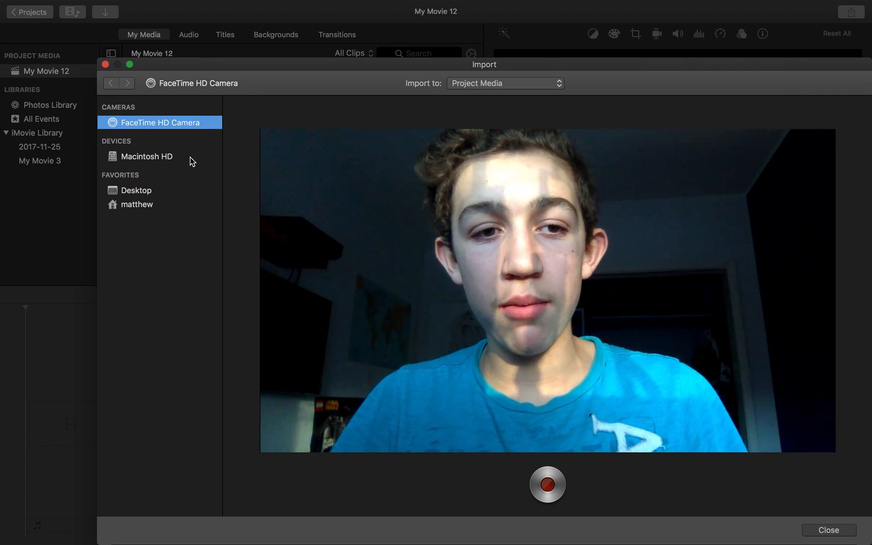
click(147, 157)
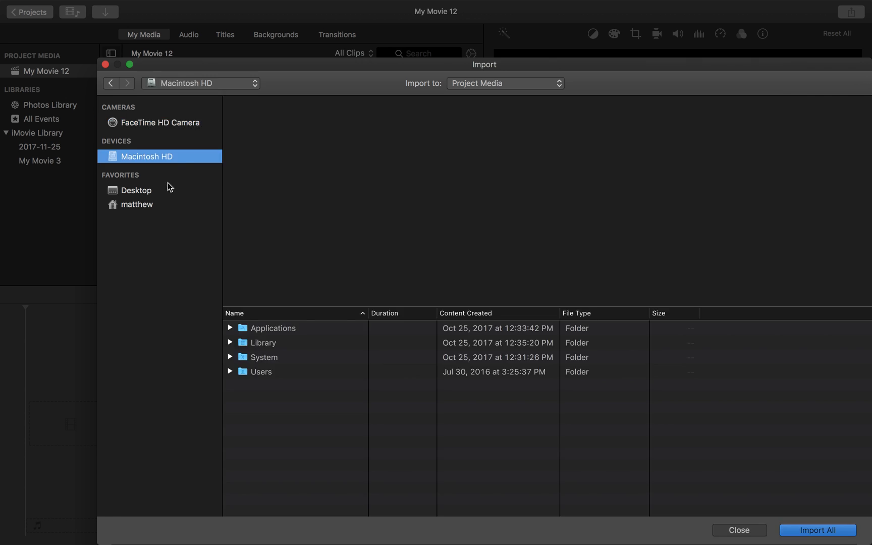
mouse_move(316, 304)
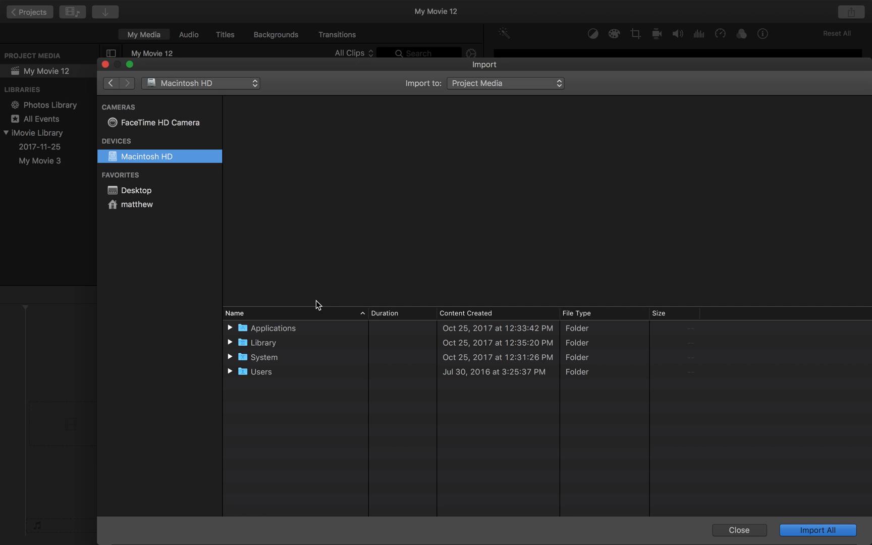
mouse_move(148, 192)
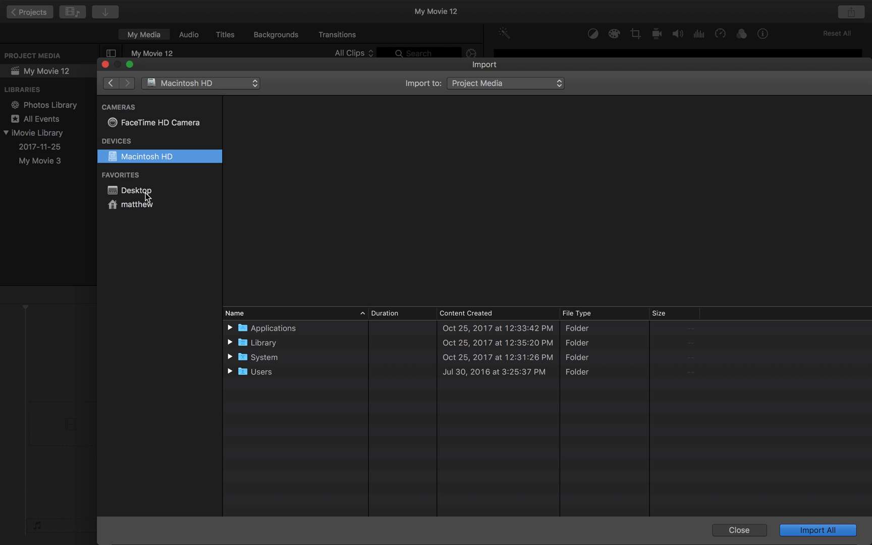
click(136, 190)
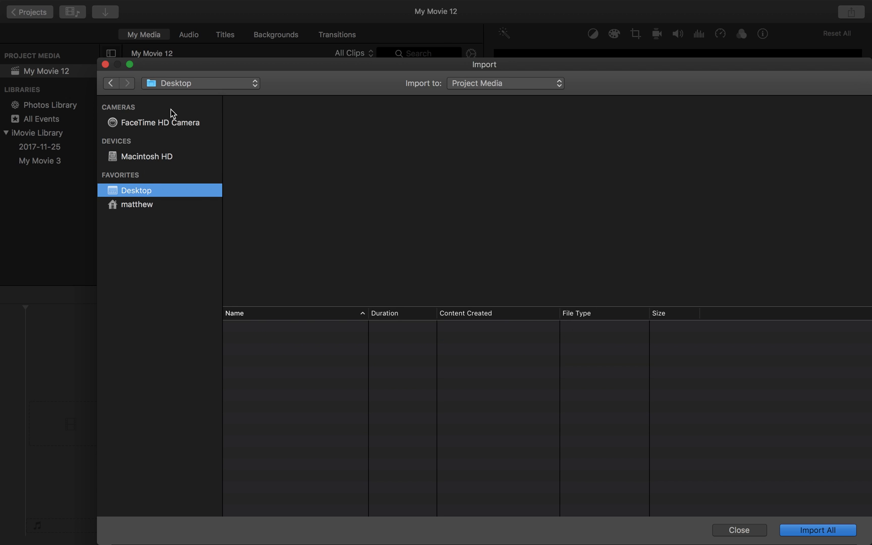
mouse_move(169, 131)
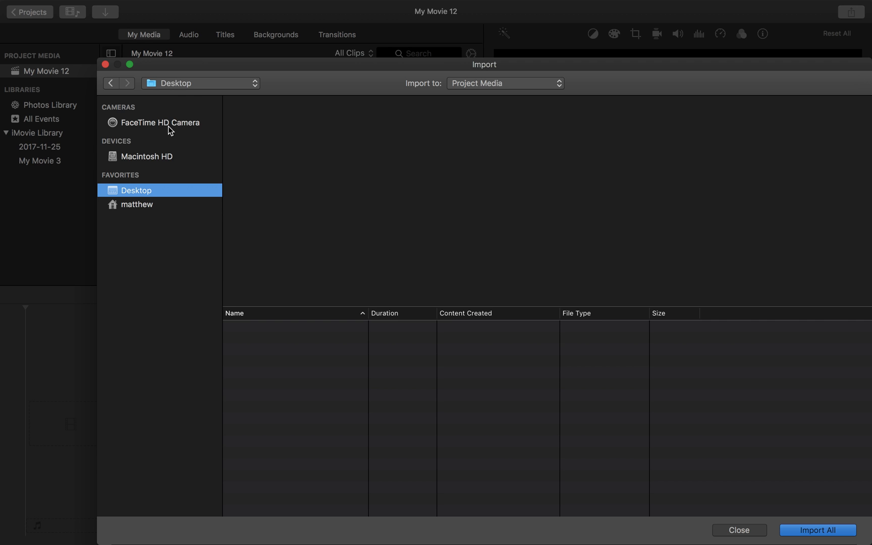
click(160, 122)
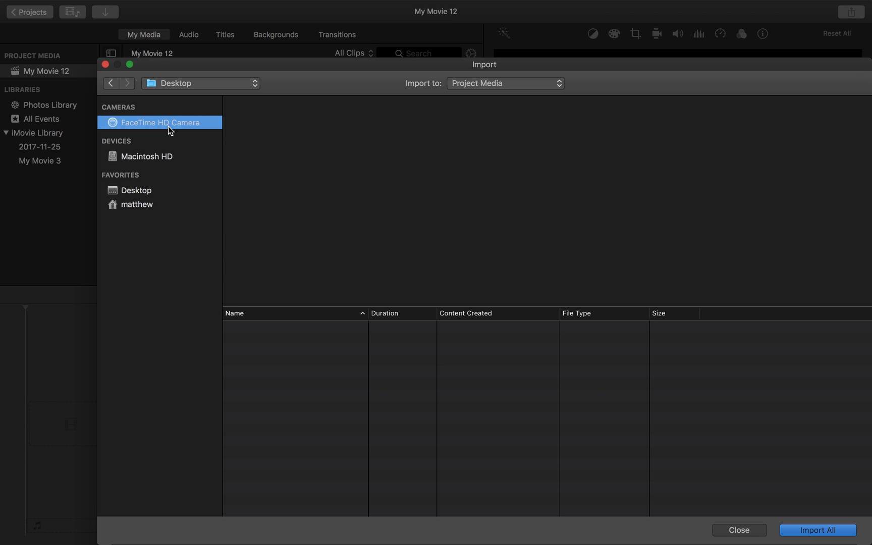
click(159, 122)
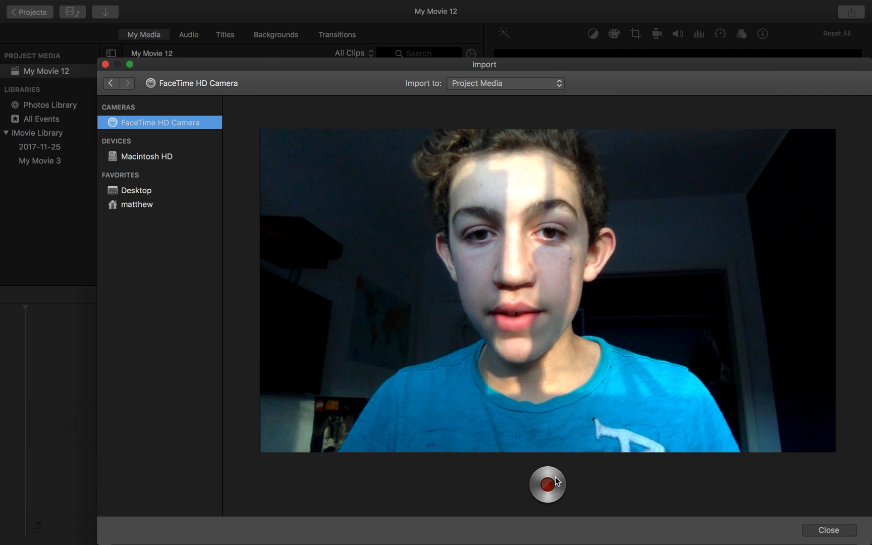
Record a roughly 8.5-second webcam clip and close the Import window.
click(546, 485)
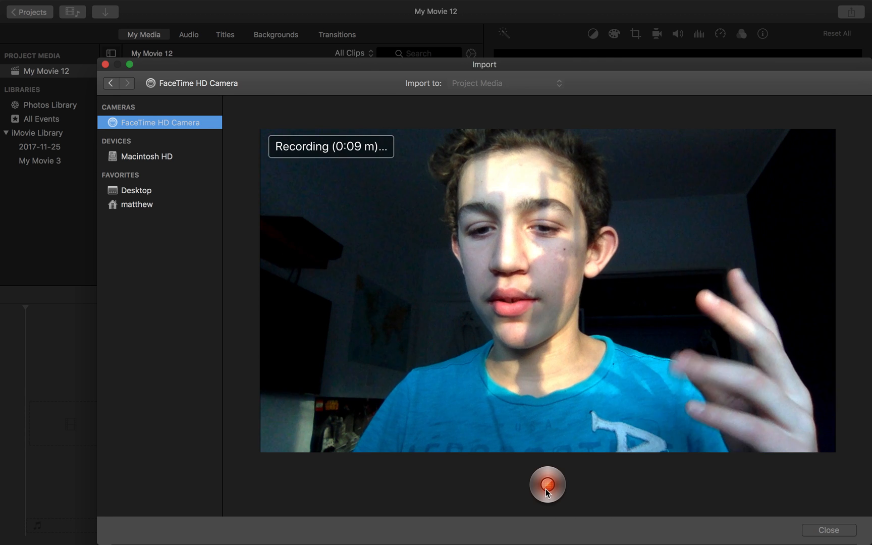
click(546, 484)
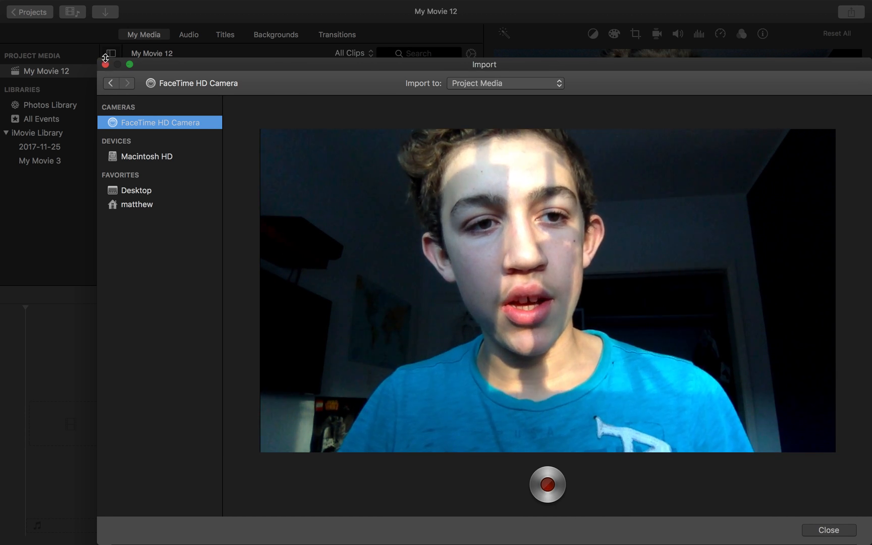
click(827, 529)
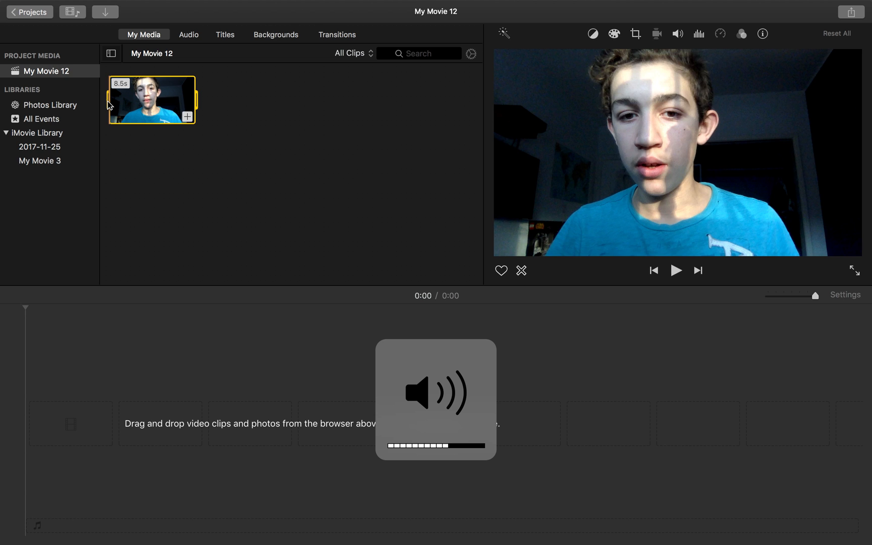
click(677, 271)
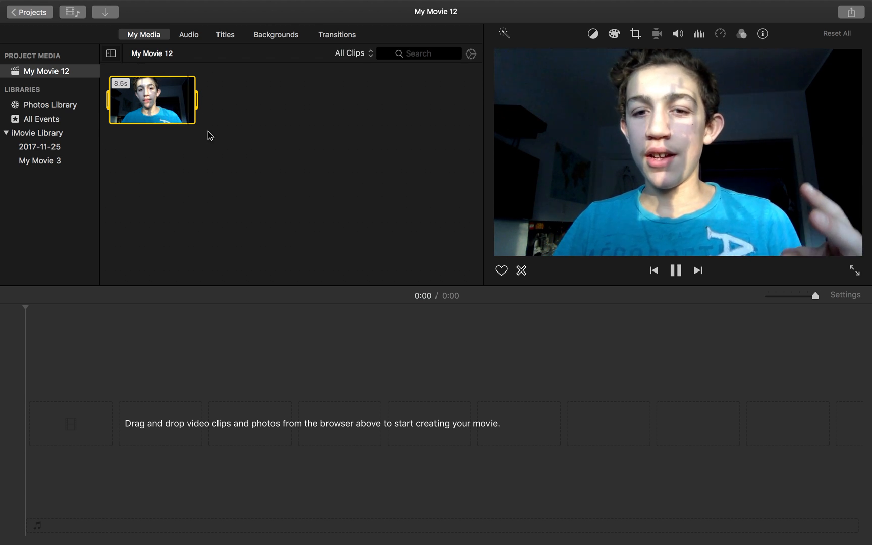
click(677, 271)
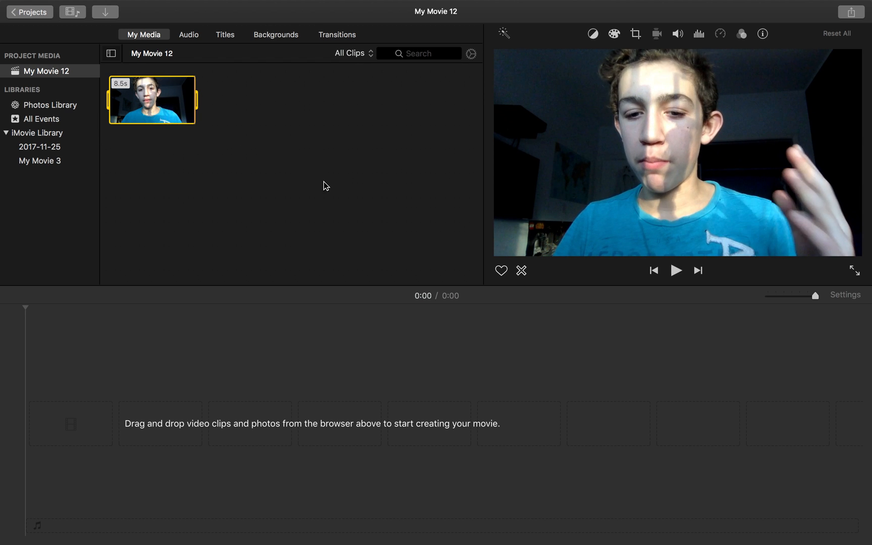